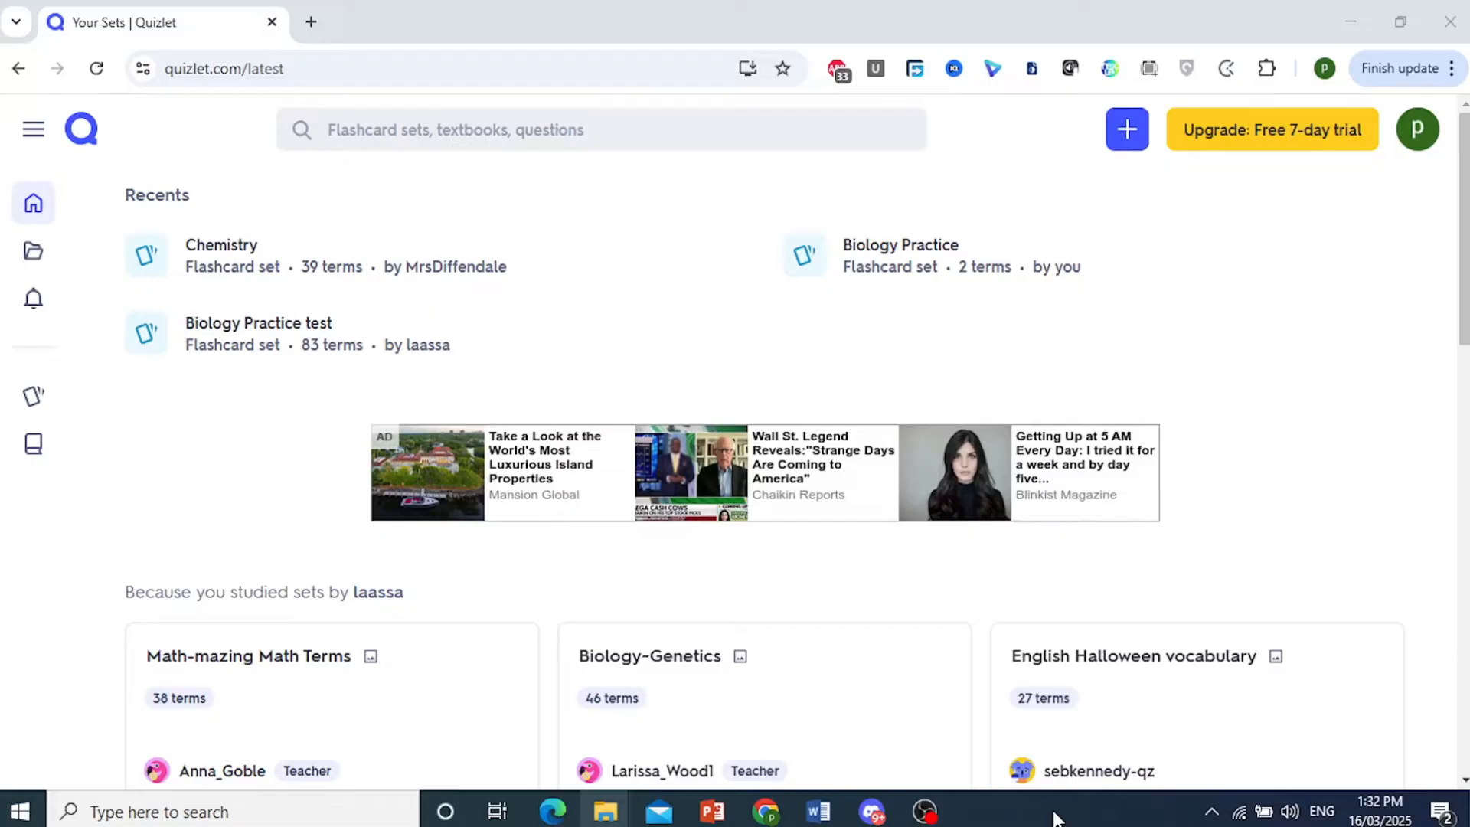
pyautogui.moveTo(882, 379)
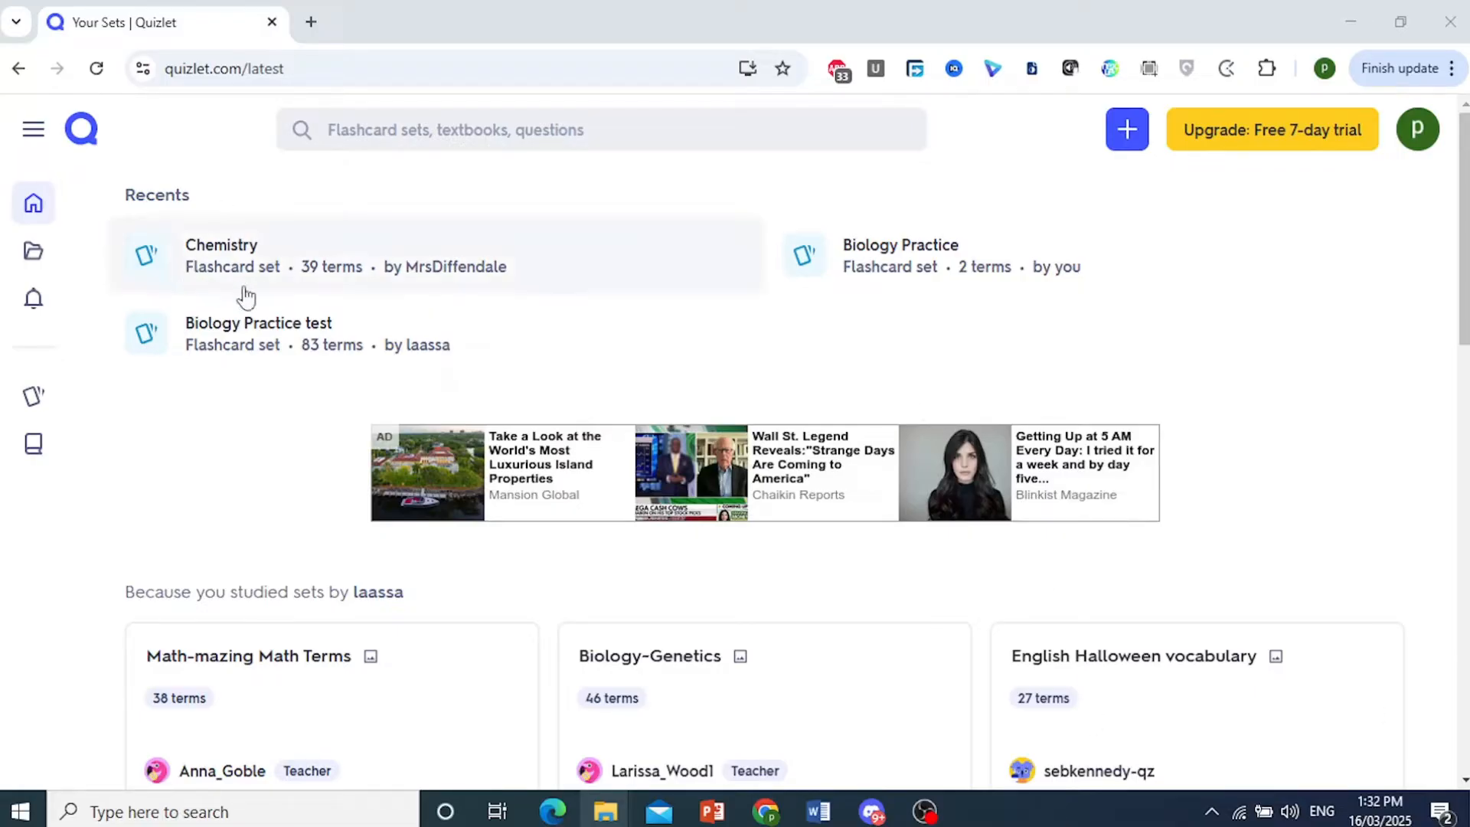
pyautogui.moveTo(566, 245)
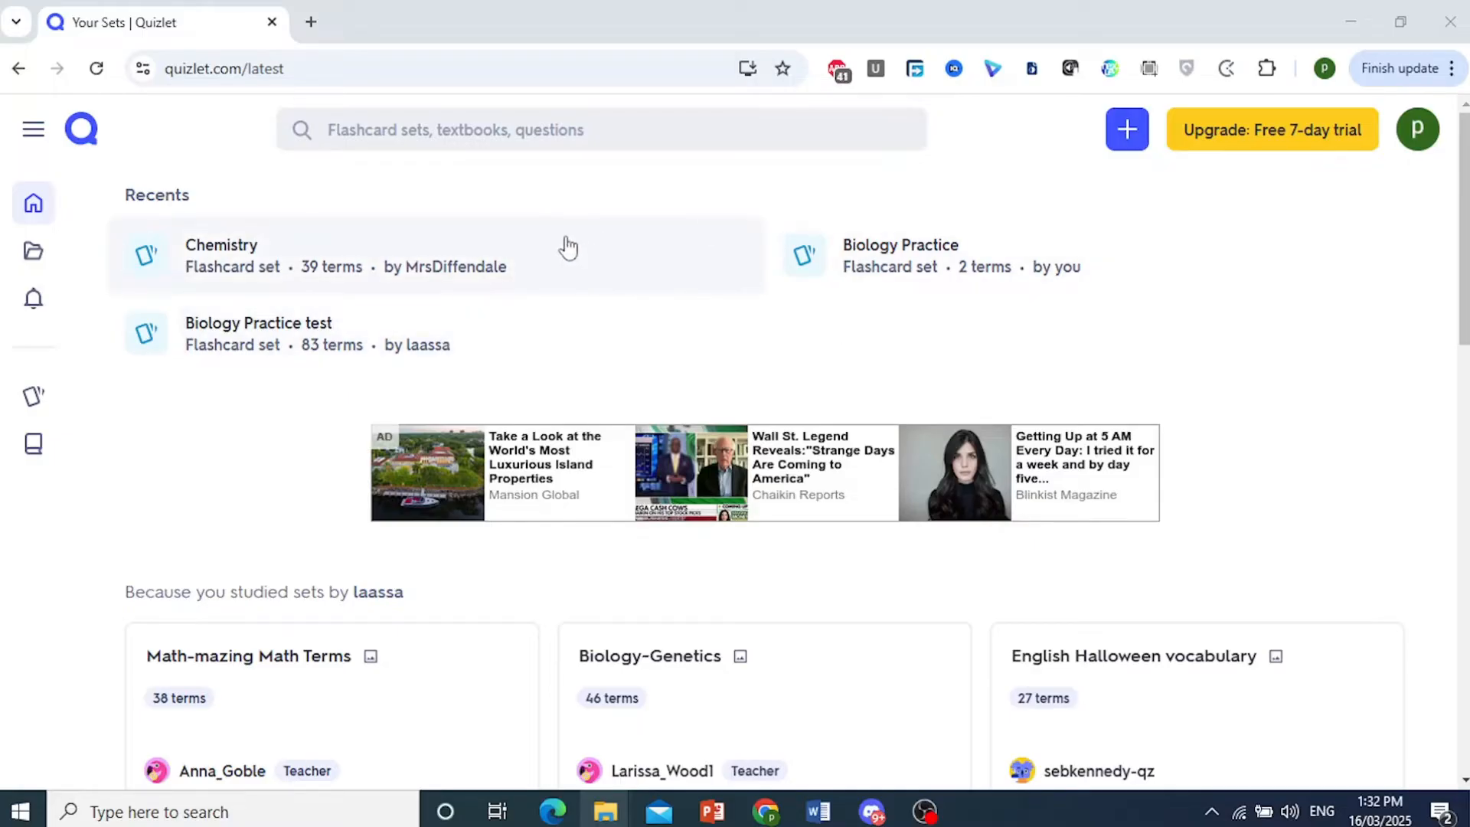
pyautogui.moveTo(686, 276)
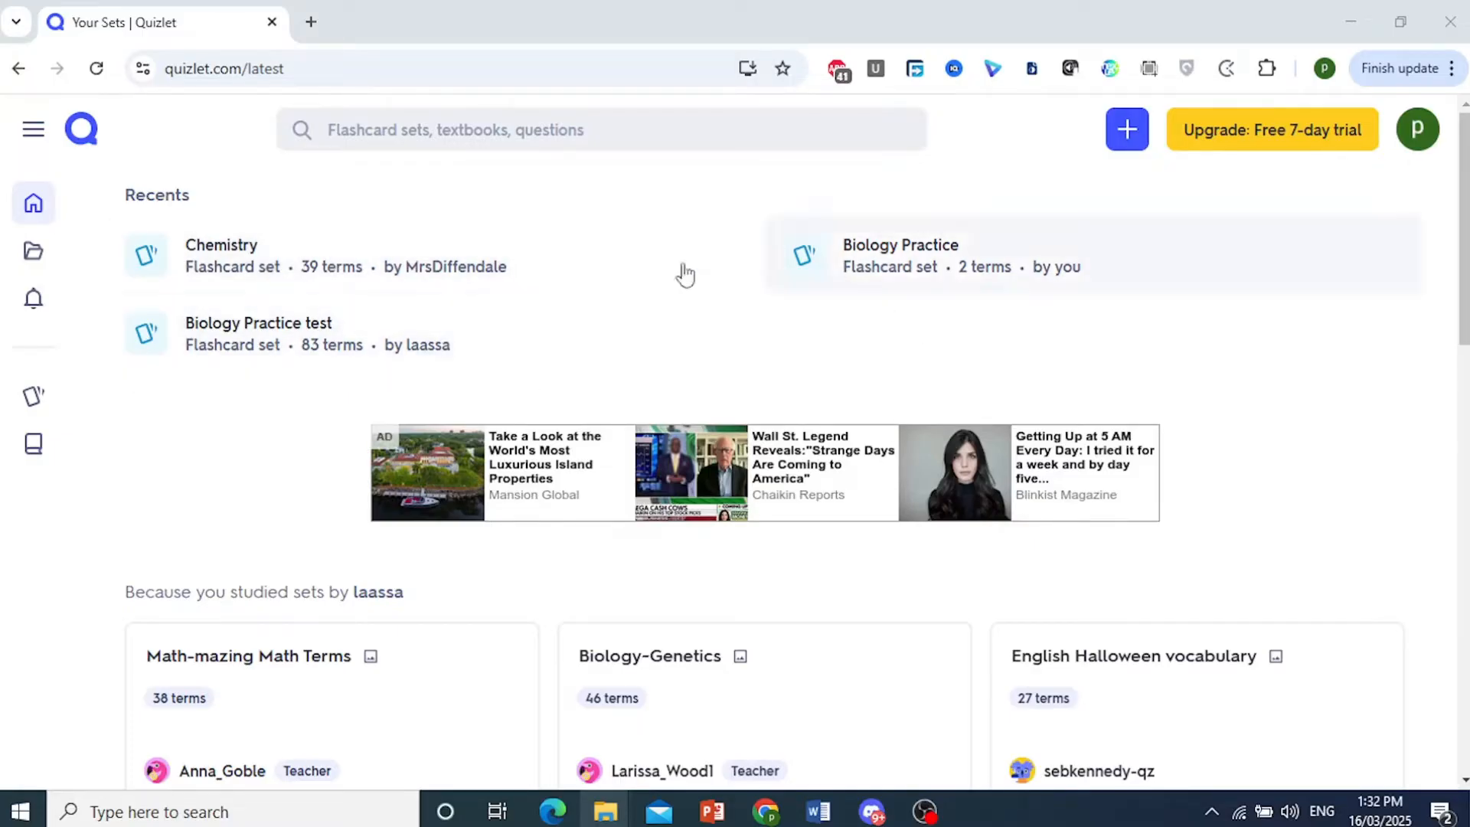
pyautogui.moveTo(542, 288)
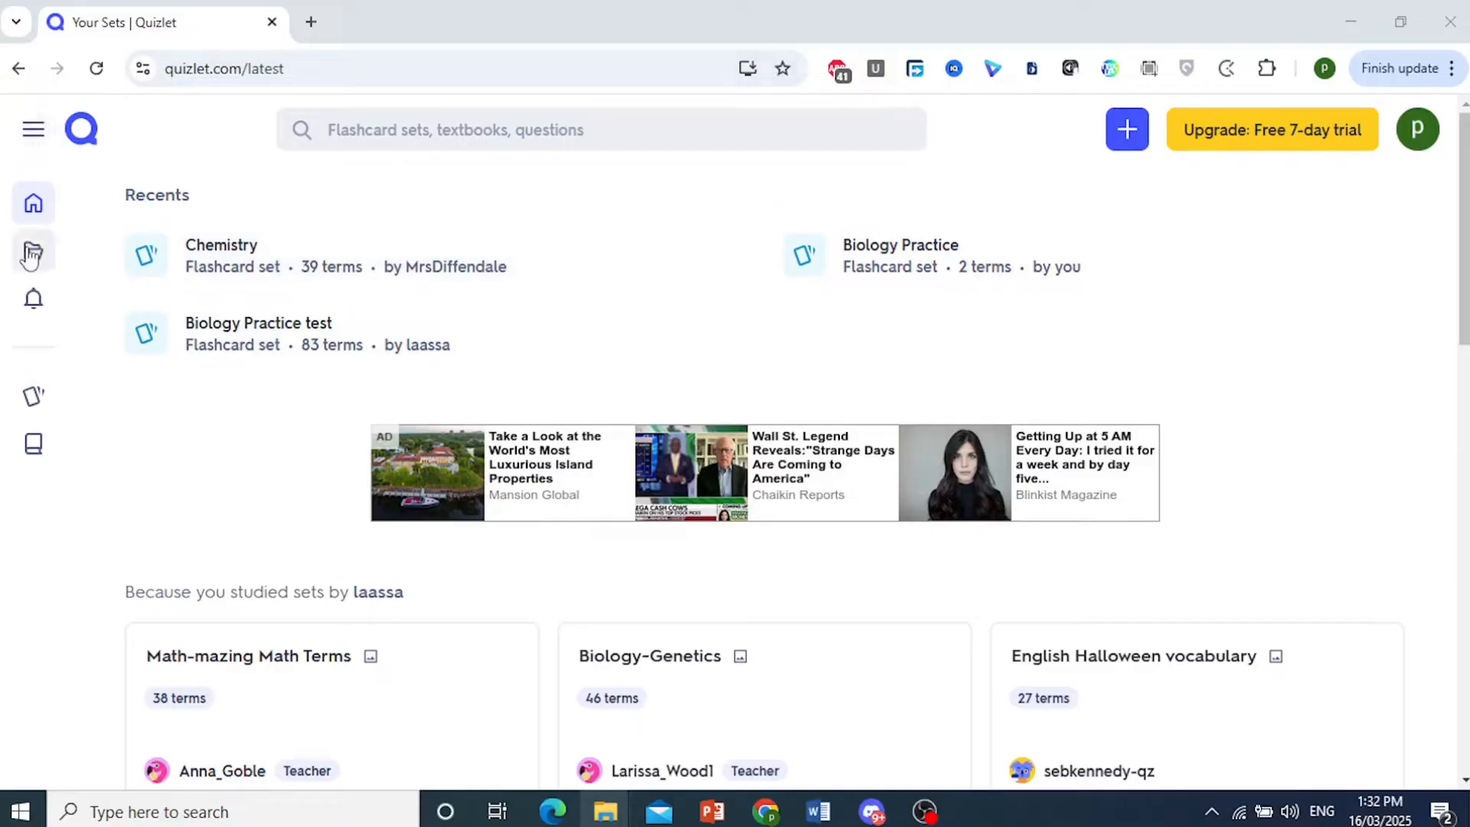
pyautogui.moveTo(33, 251)
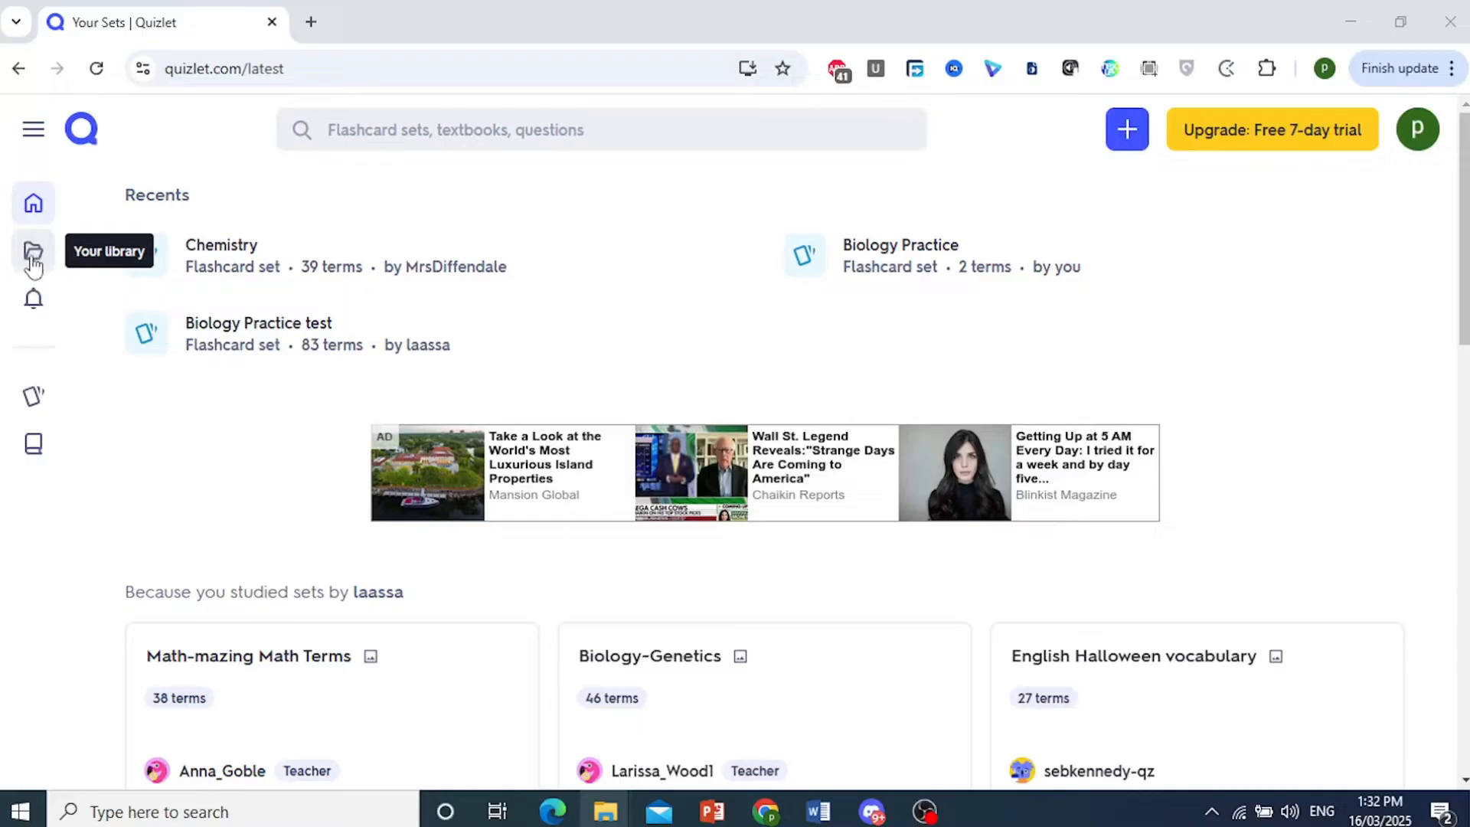
# - Show the Flashcard sets list in Your library, scrolled to the Biology Practice test set
pyautogui.click(34, 249)
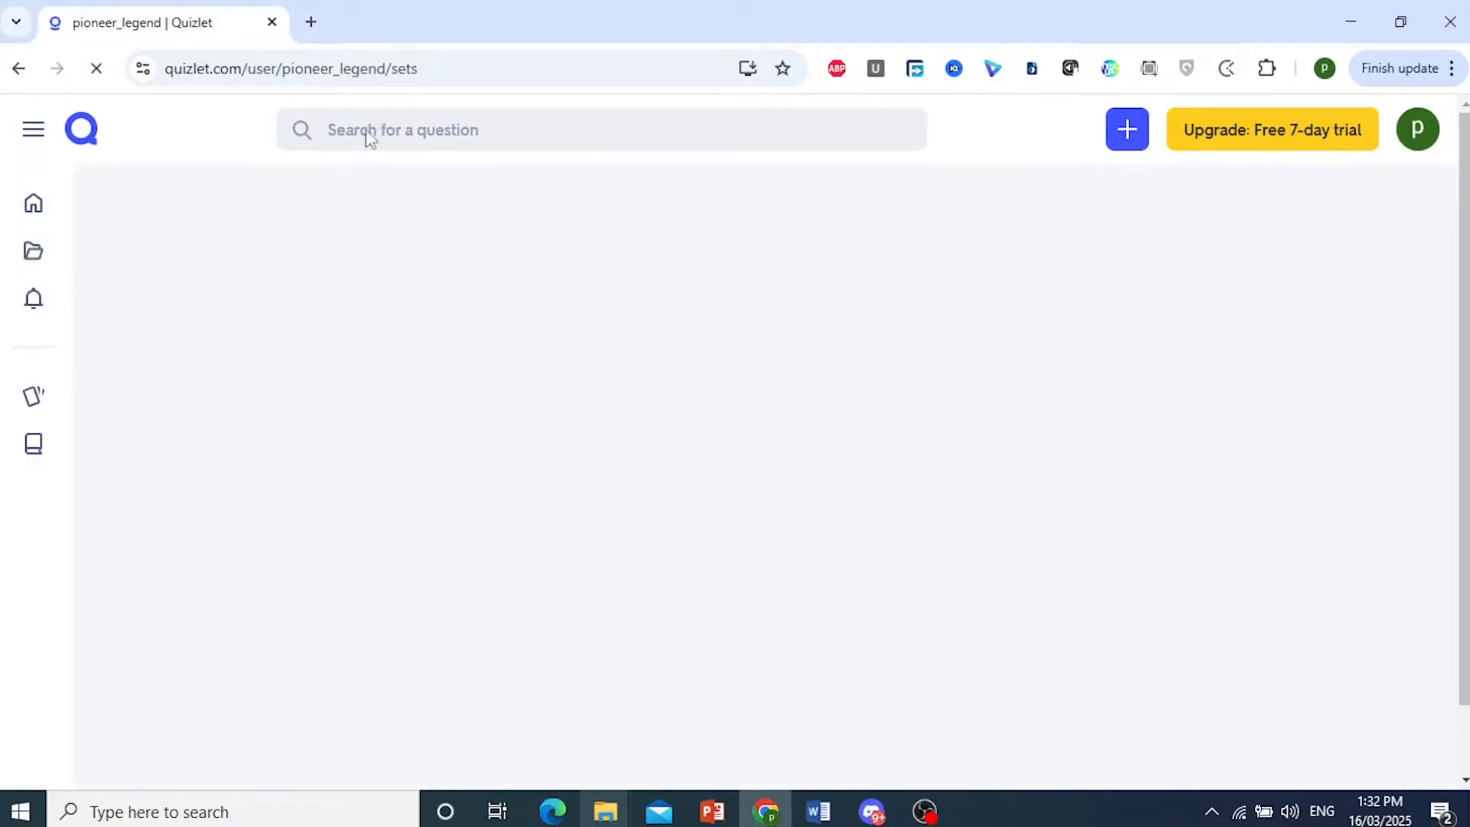
pyautogui.click(33, 251)
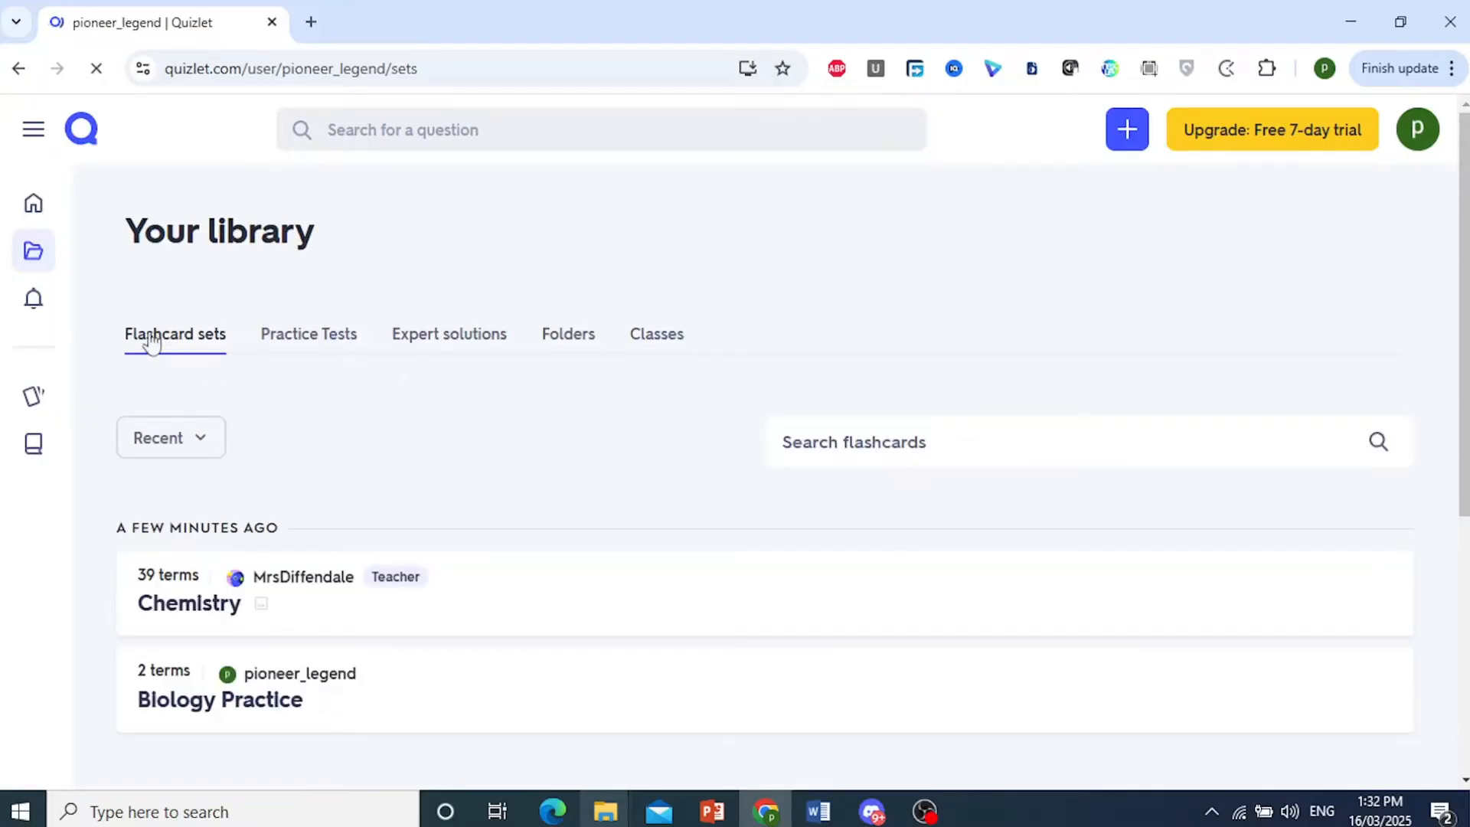
pyautogui.scroll(-3)
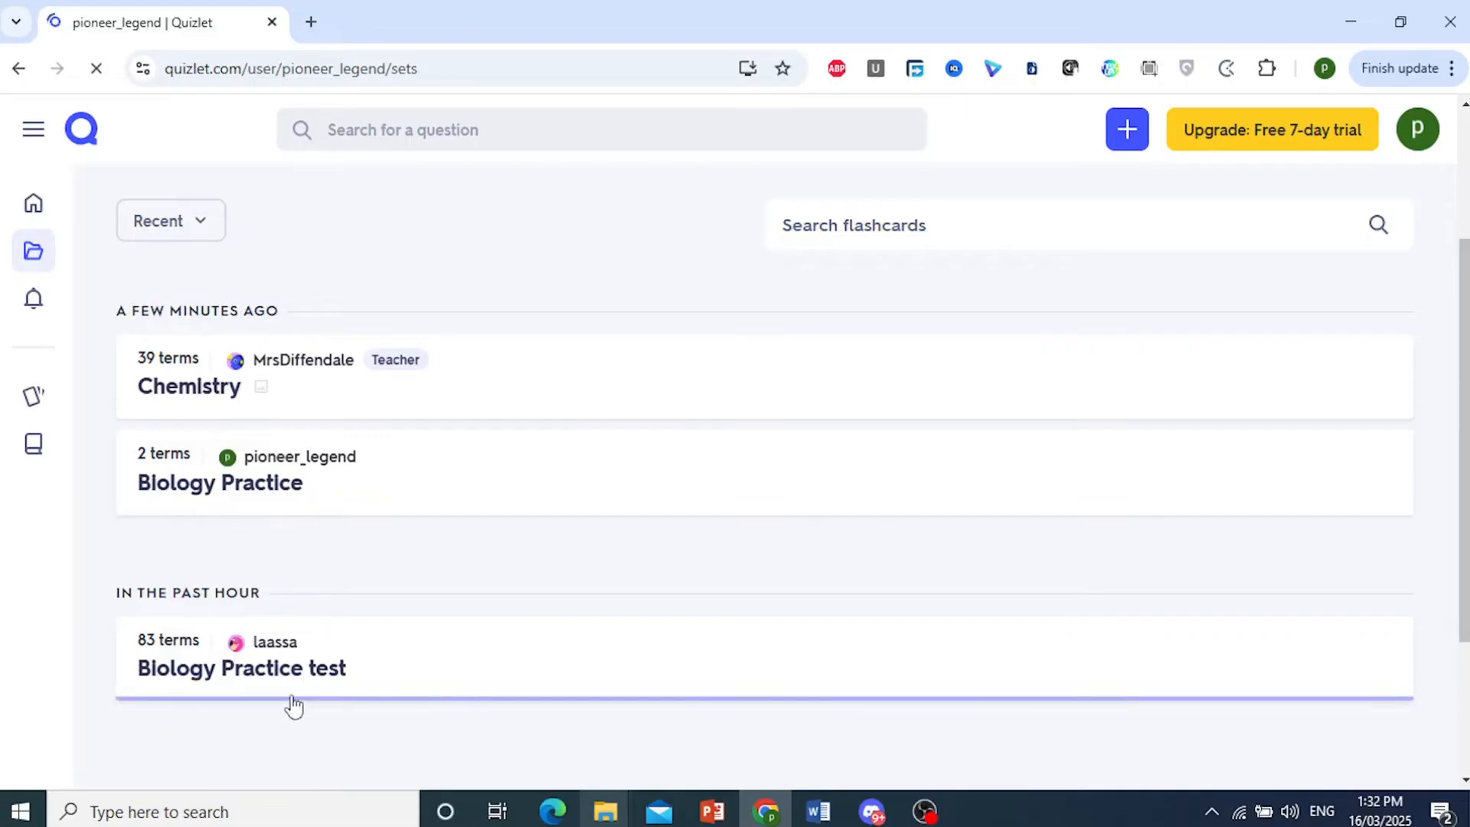
pyautogui.moveTo(332, 700)
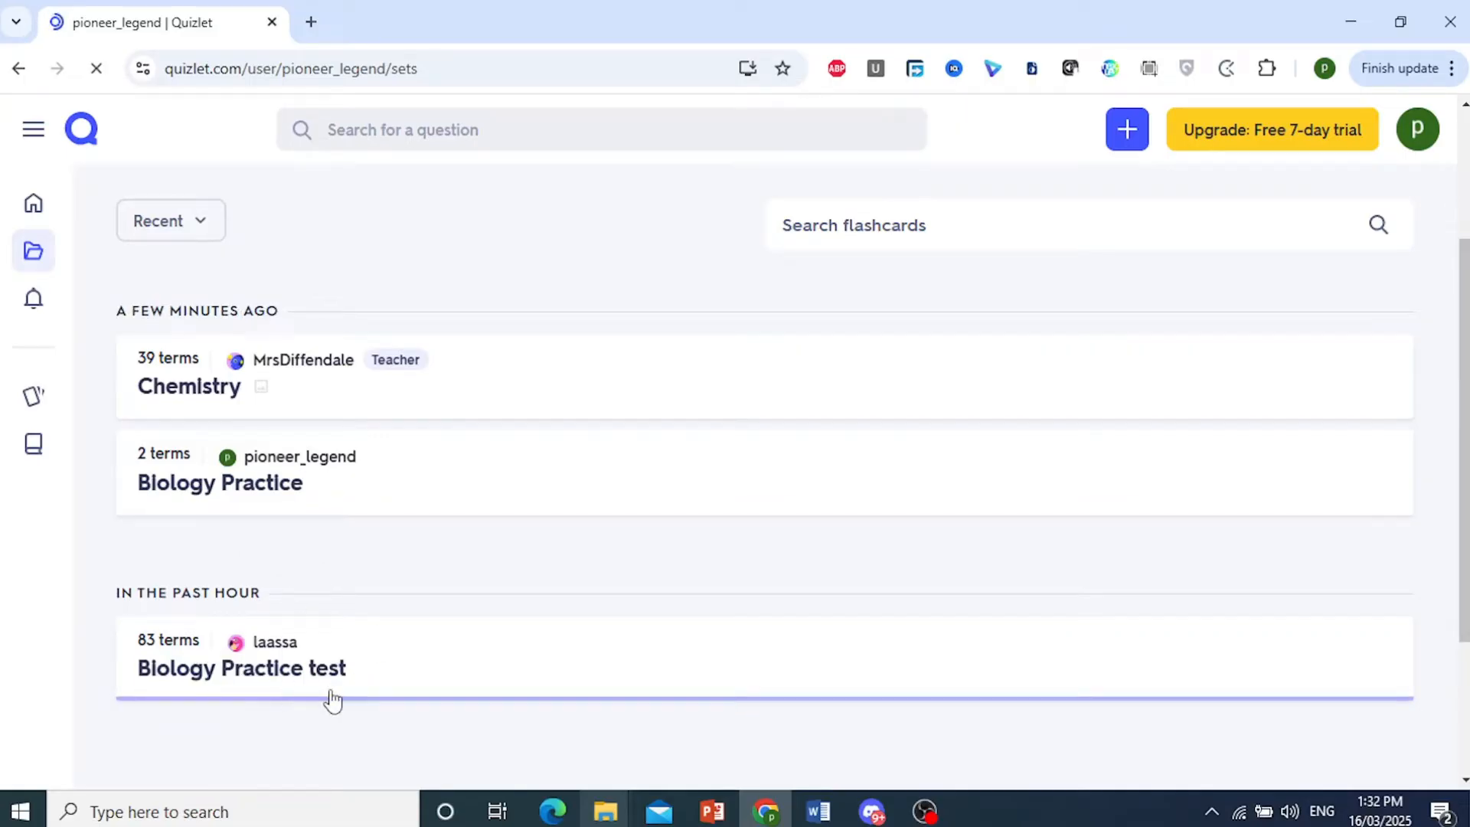
# - Open the Biology Practice test set and star its six Still learning terms via Select these 6
pyautogui.click(241, 668)
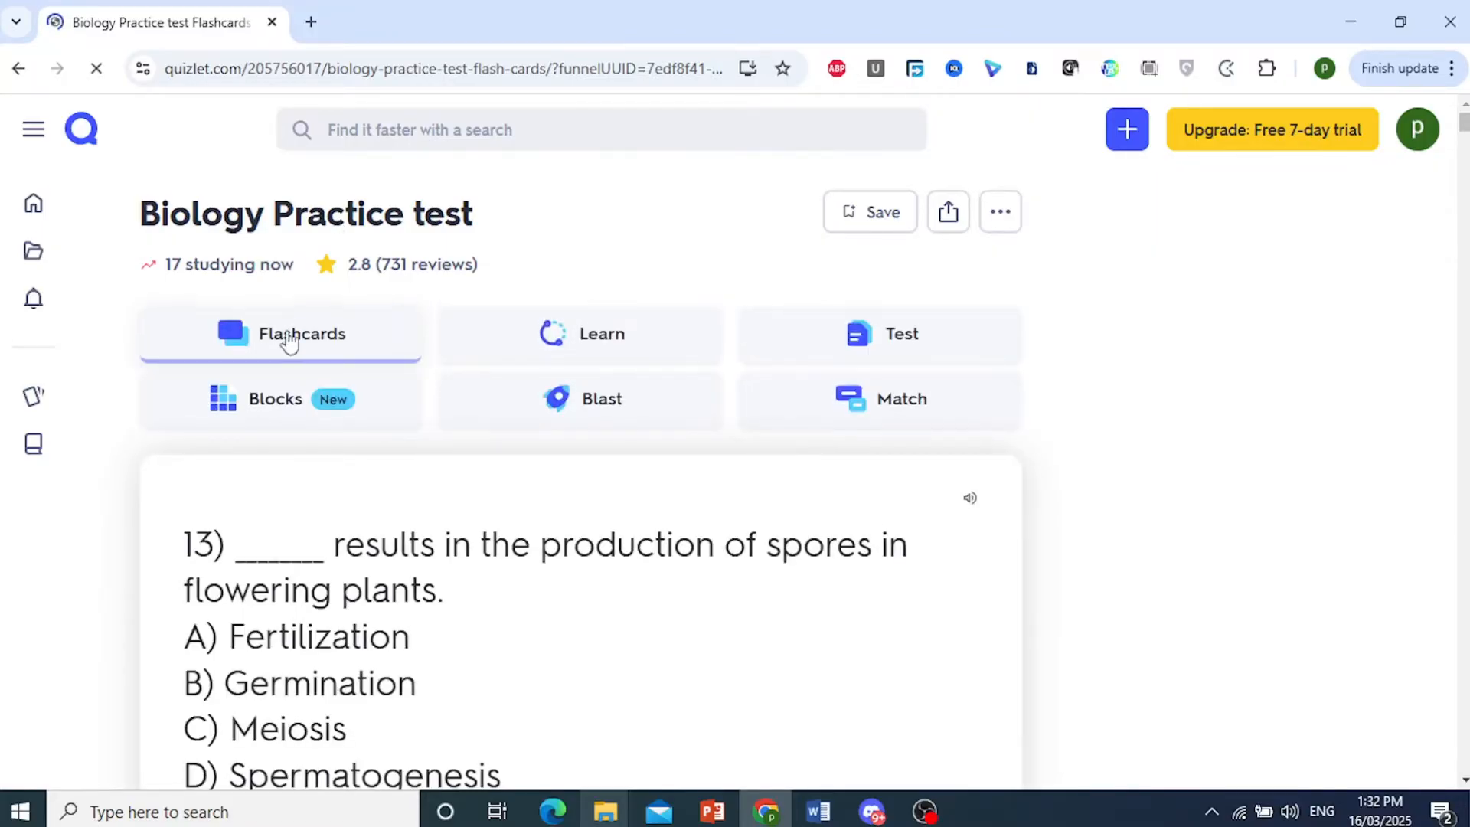
pyautogui.scroll(-3)
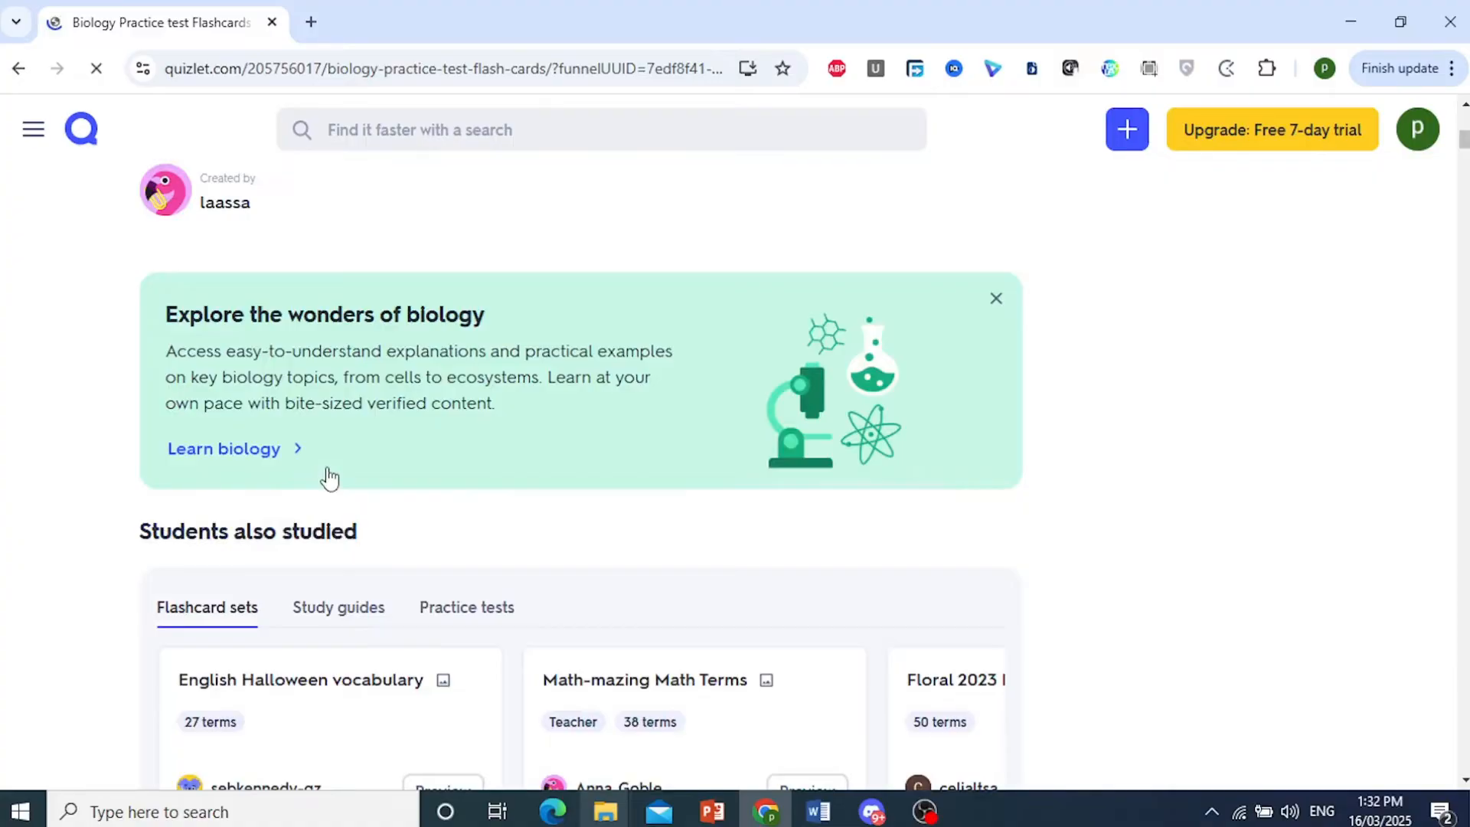
pyautogui.scroll(-3)
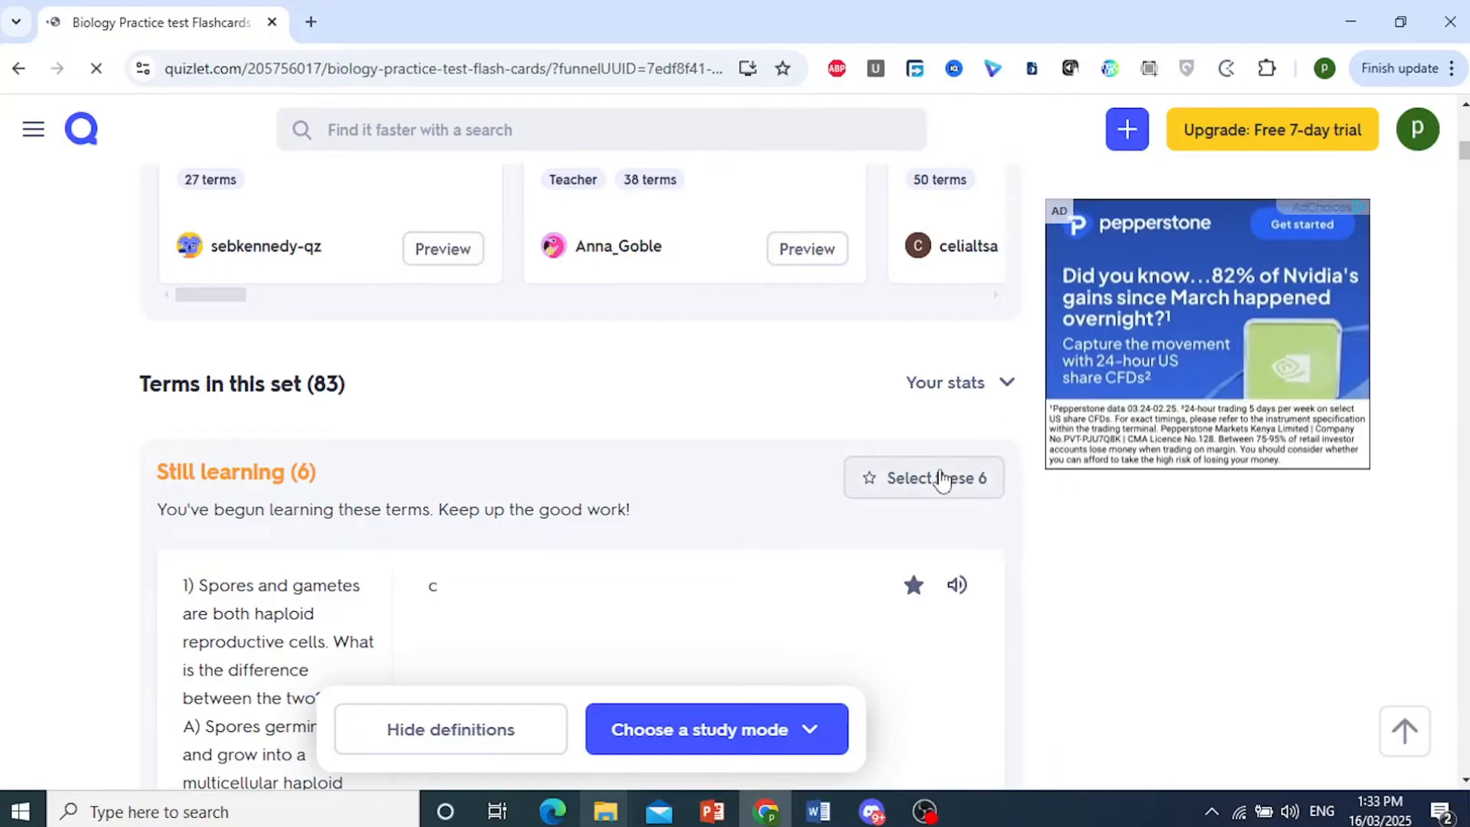
pyautogui.click(924, 478)
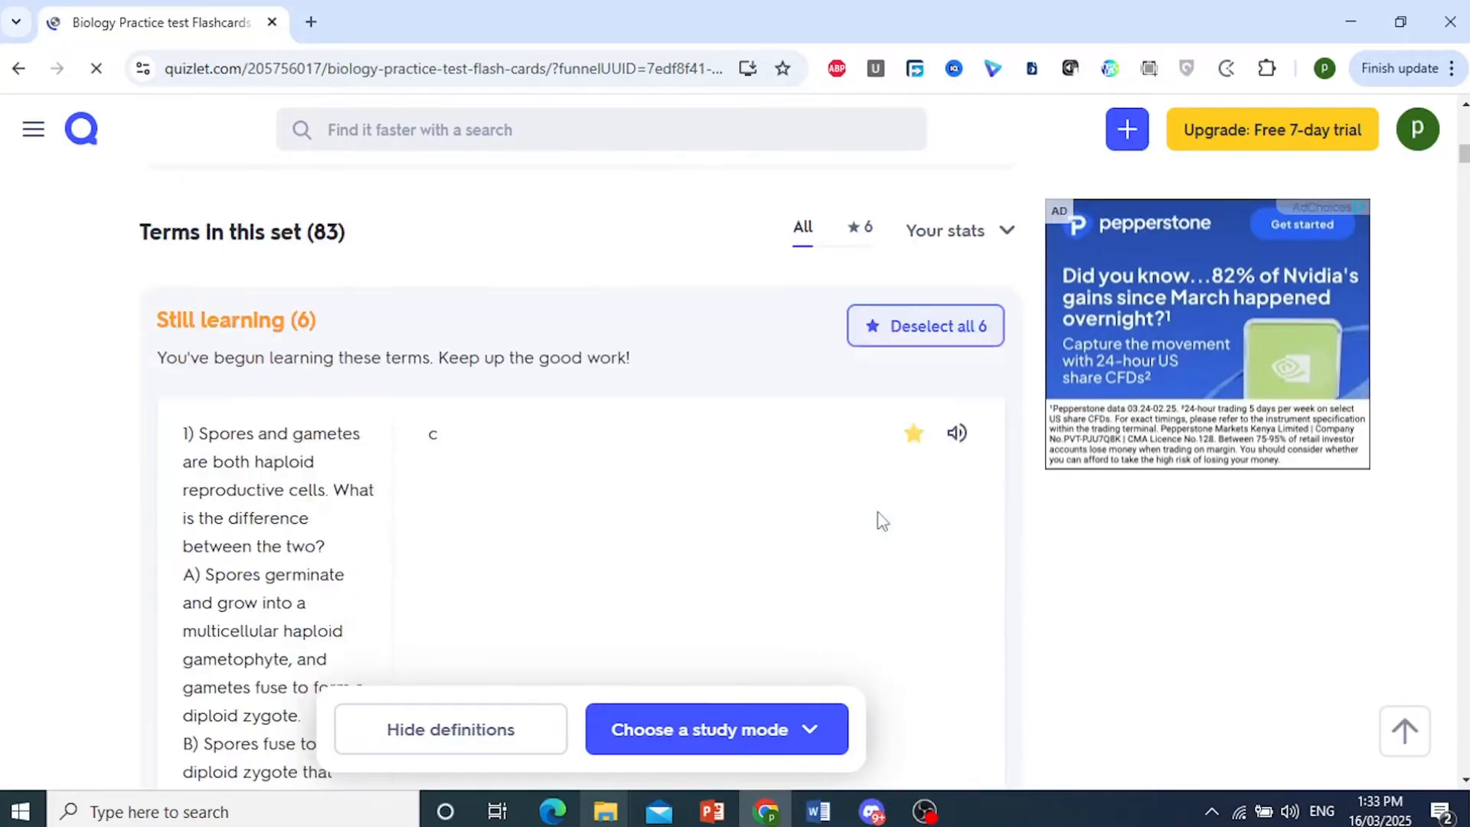
# - Scroll through the set's term list after starring the Still learning terms
pyautogui.scroll(-3)
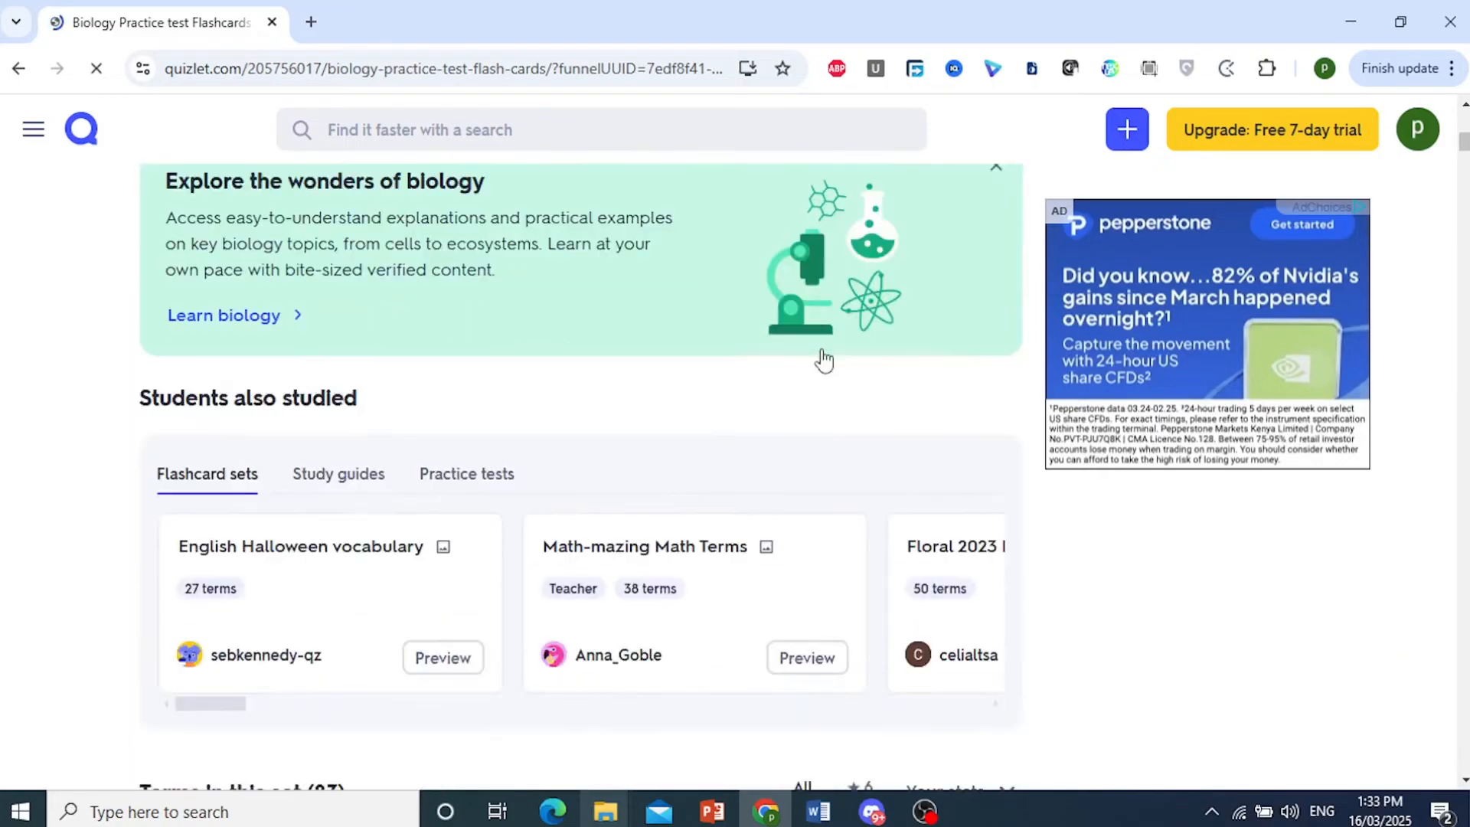
pyautogui.scroll(-3)
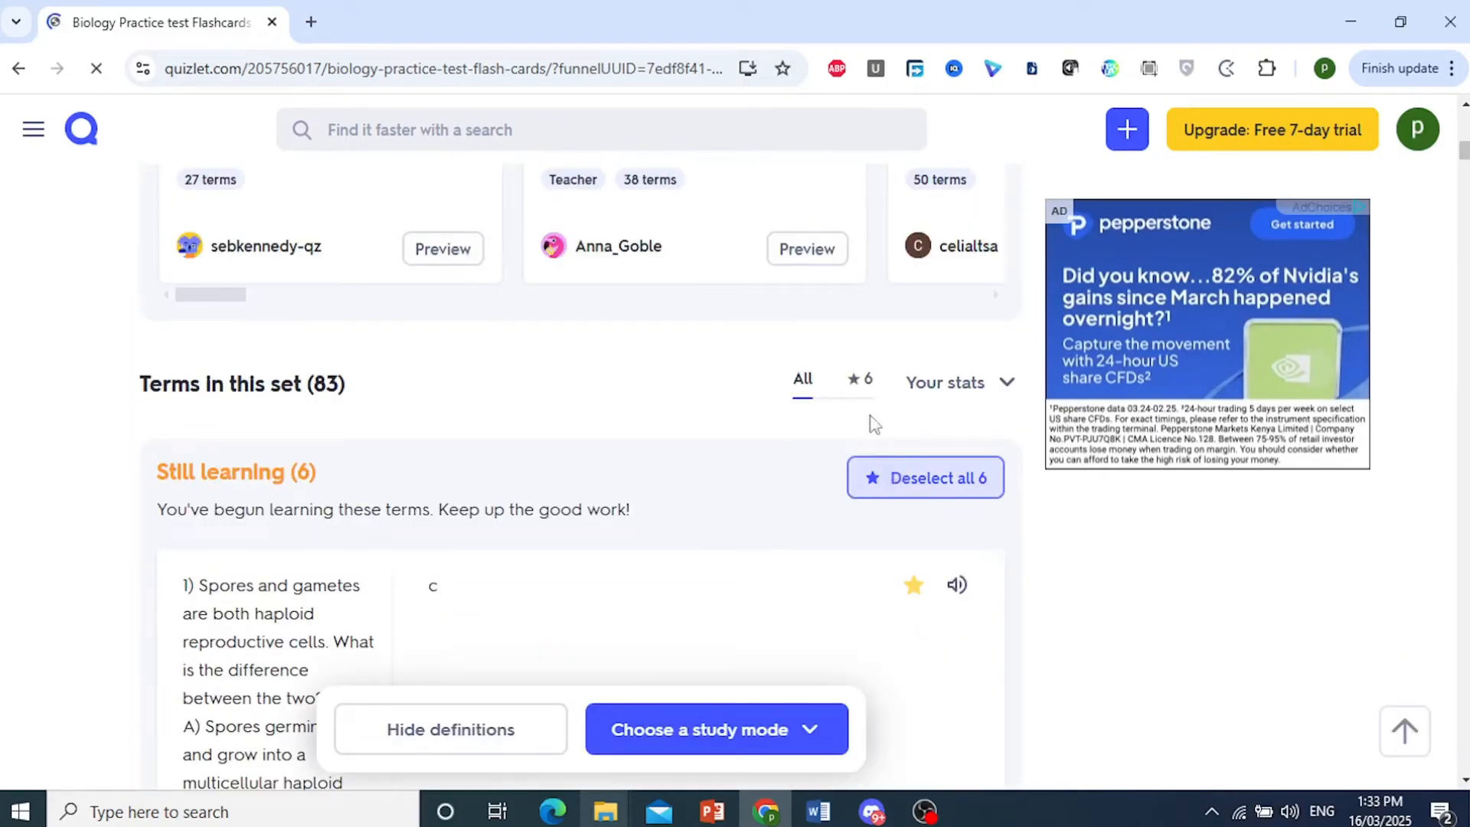
pyautogui.scroll(-3)
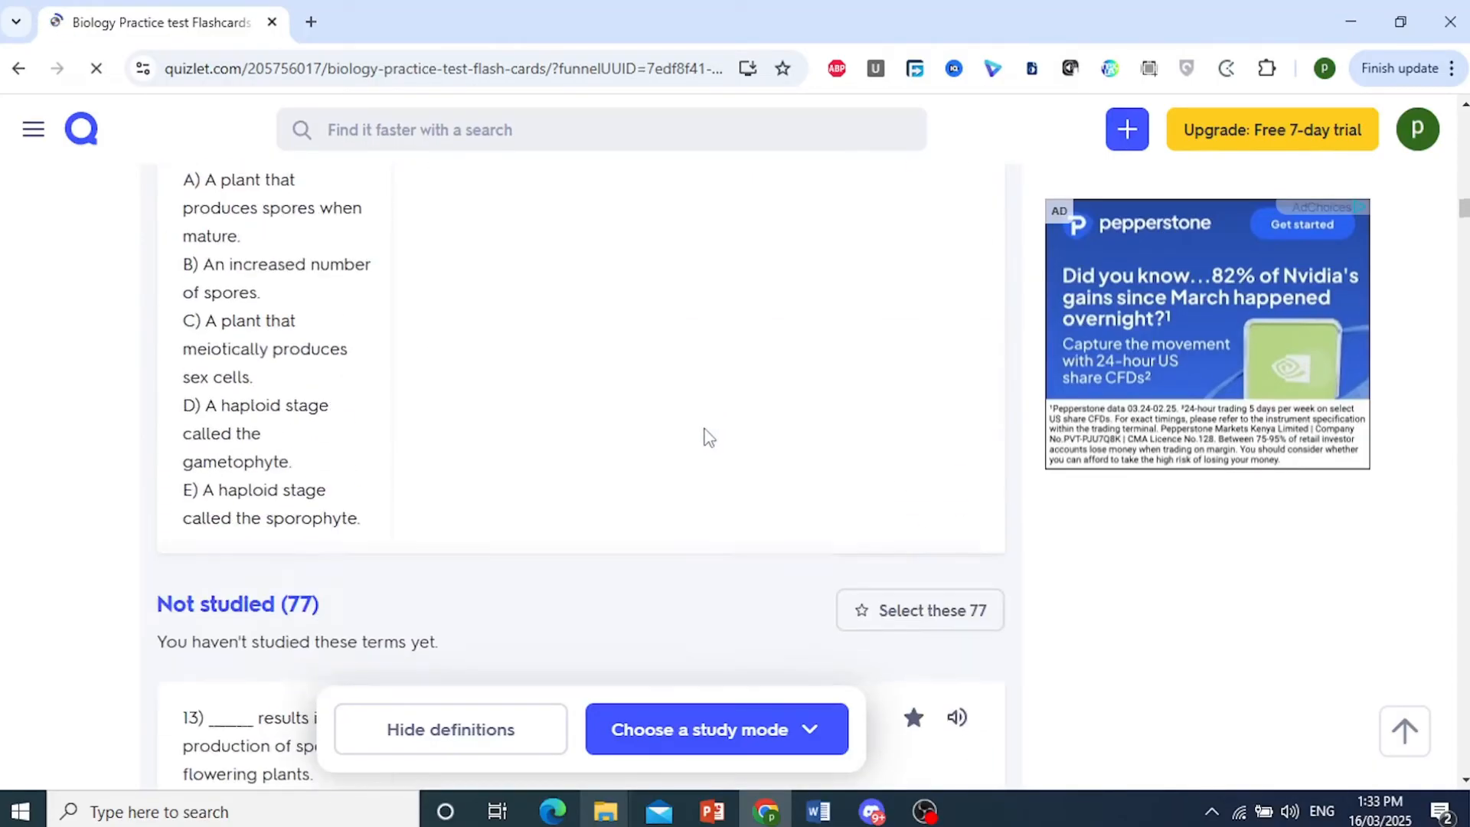
pyautogui.scroll(-3)
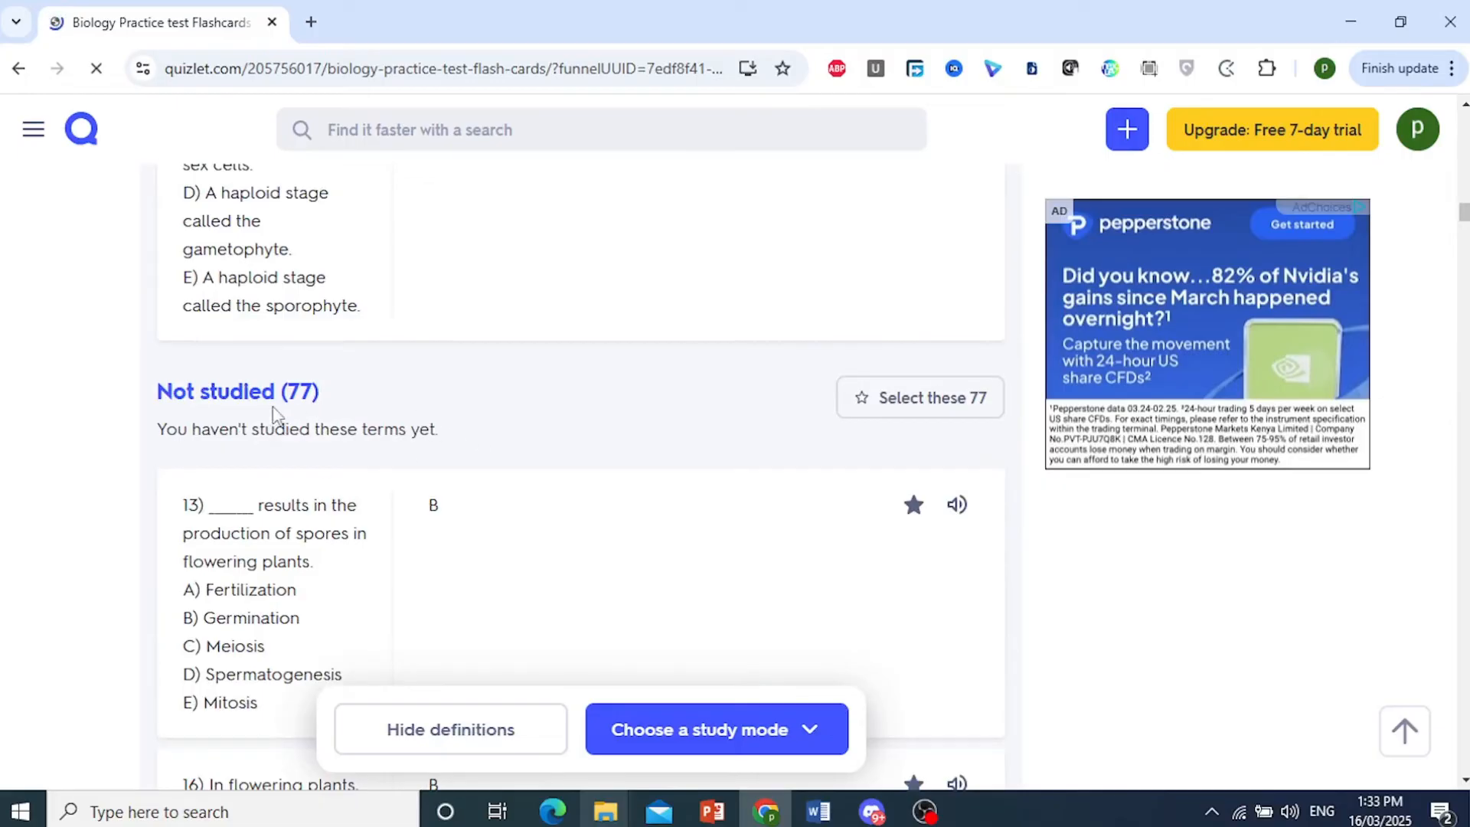
pyautogui.moveTo(911, 398)
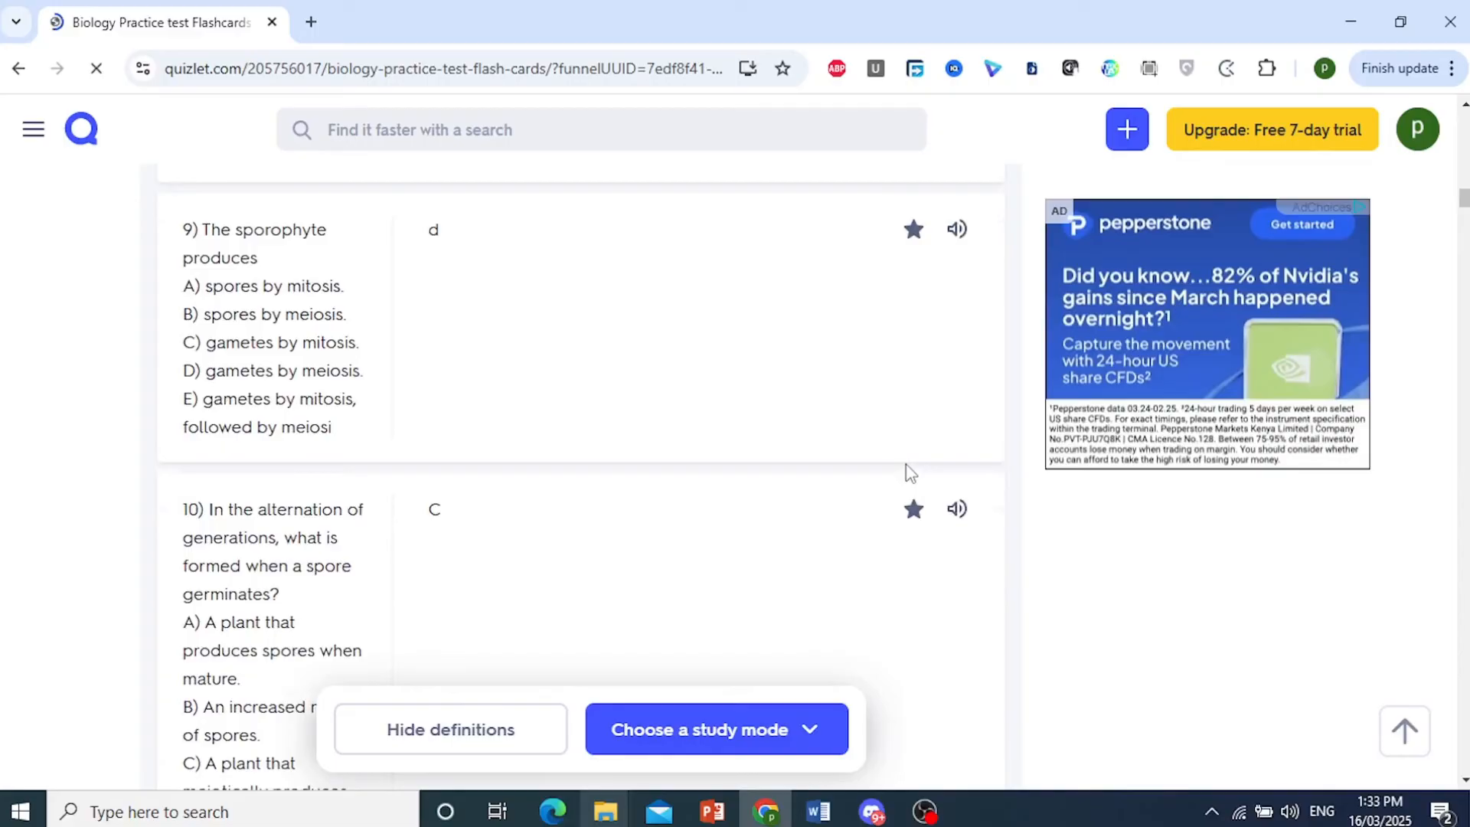
pyautogui.scroll(-3)
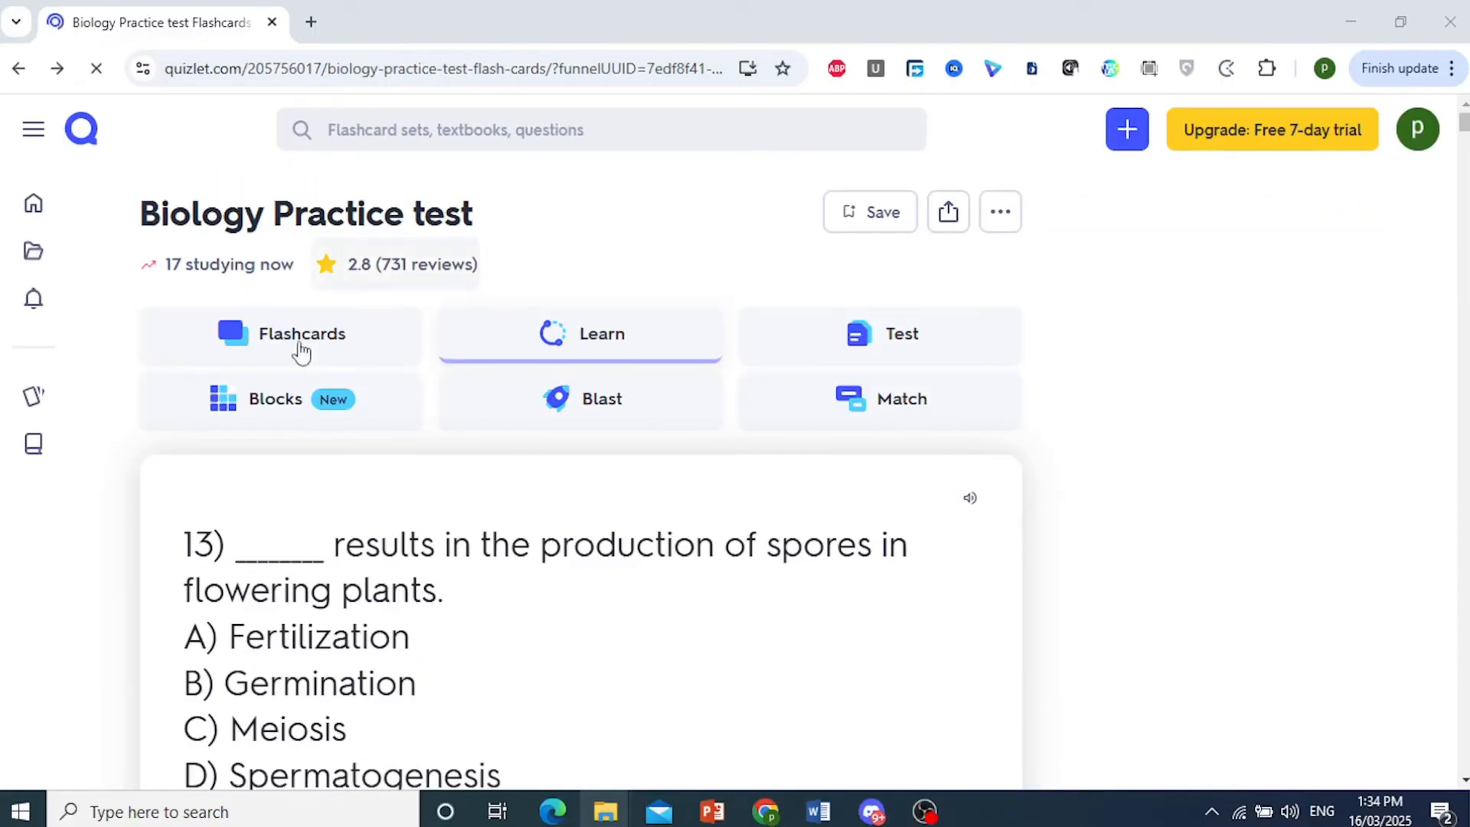
# - Launch Flashcards mode for the Biology Practice test set, reaching card 7 of 83
pyautogui.click(282, 334)
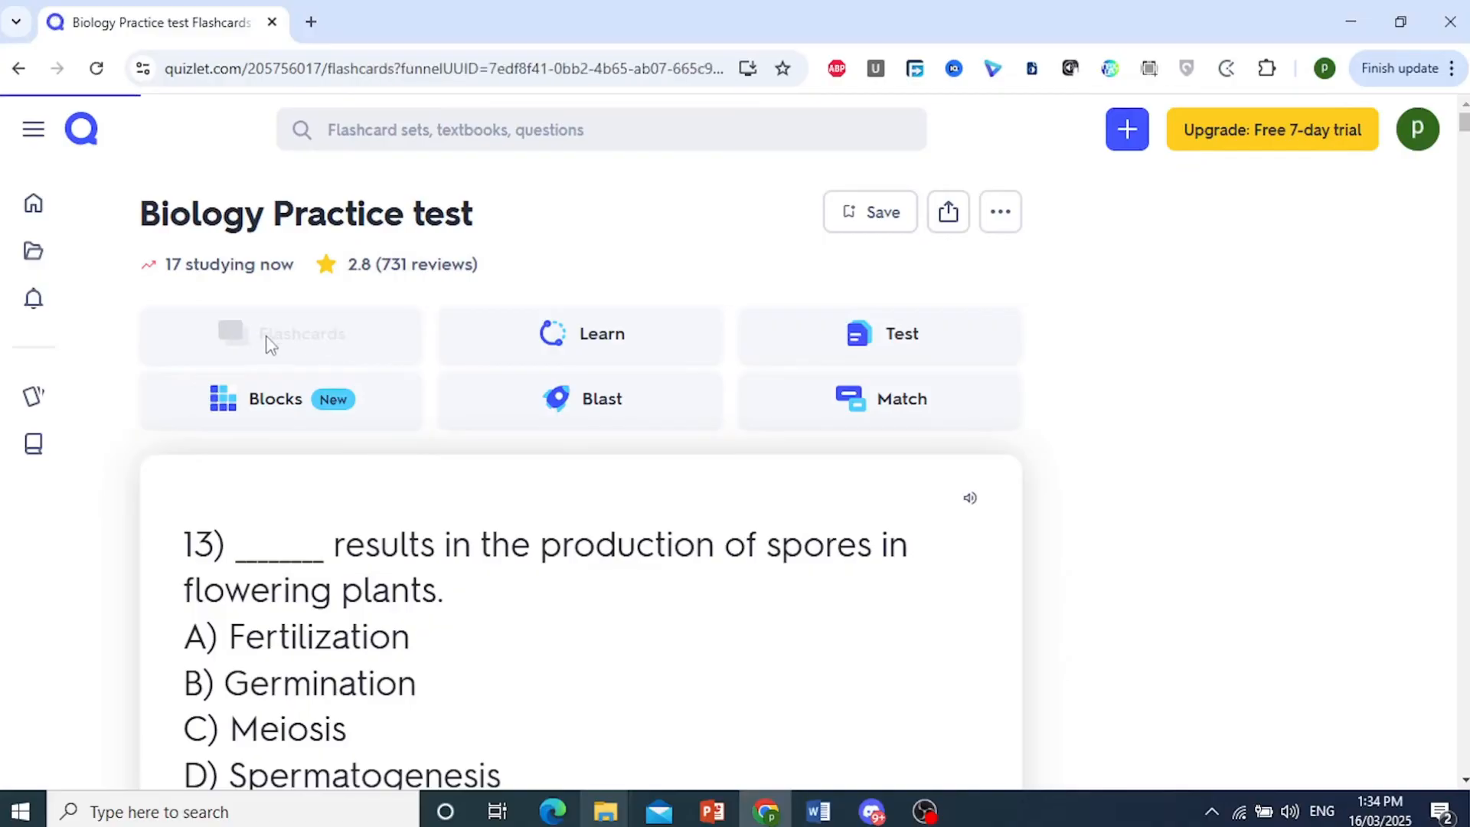
pyautogui.click(280, 333)
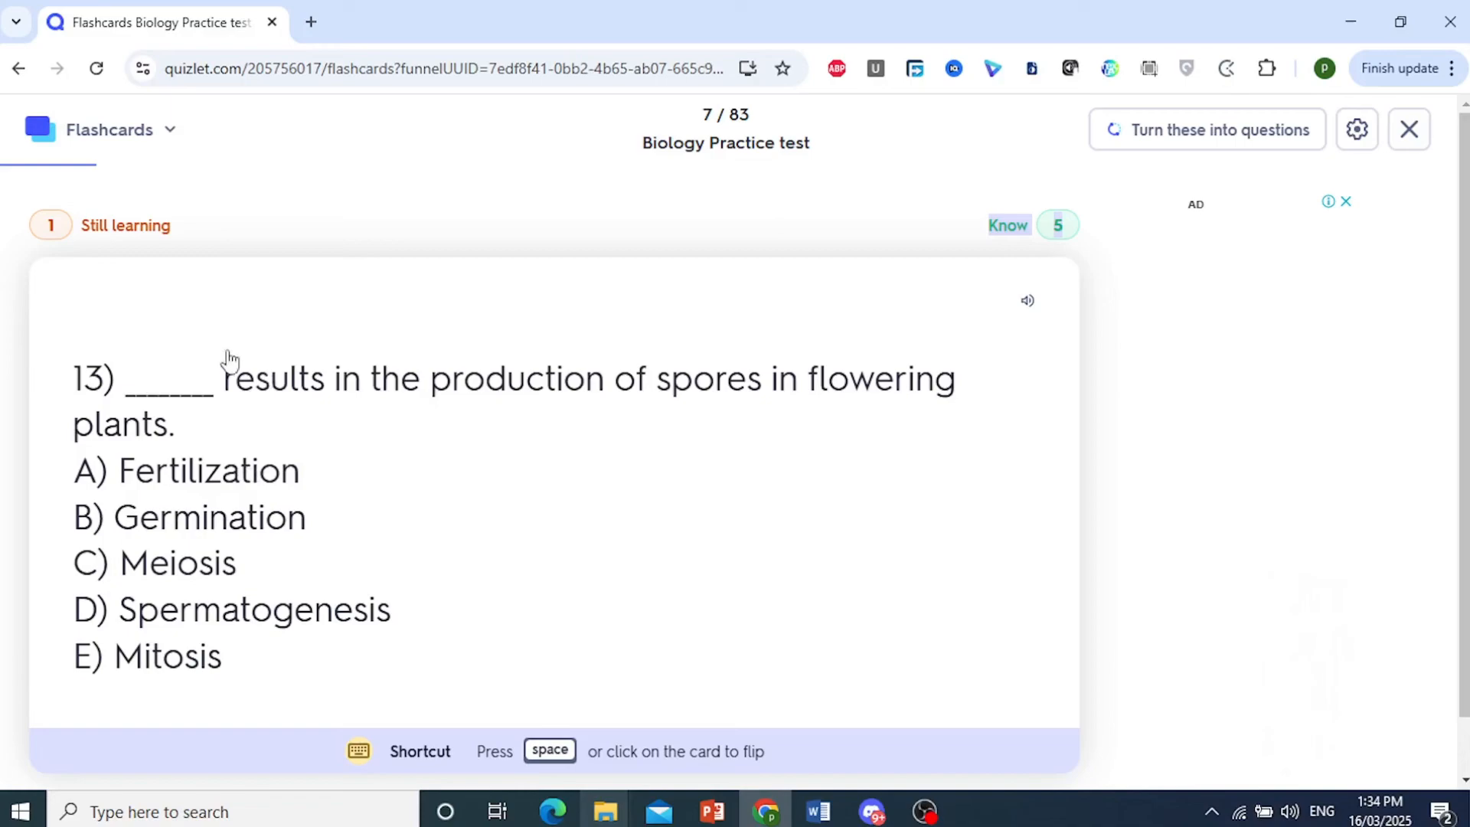
pyautogui.moveTo(370, 438)
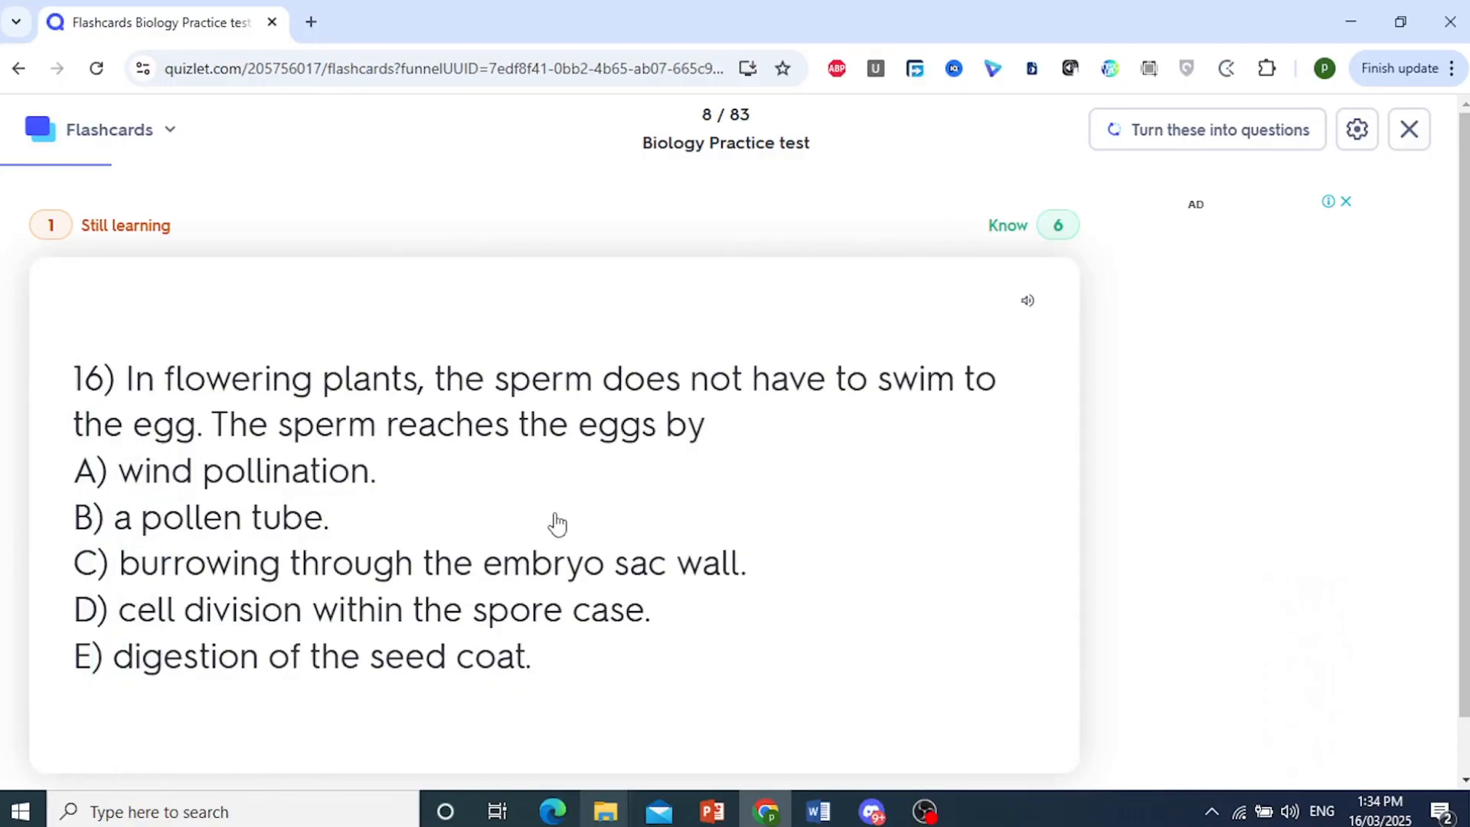
pyautogui.moveTo(1008, 818)
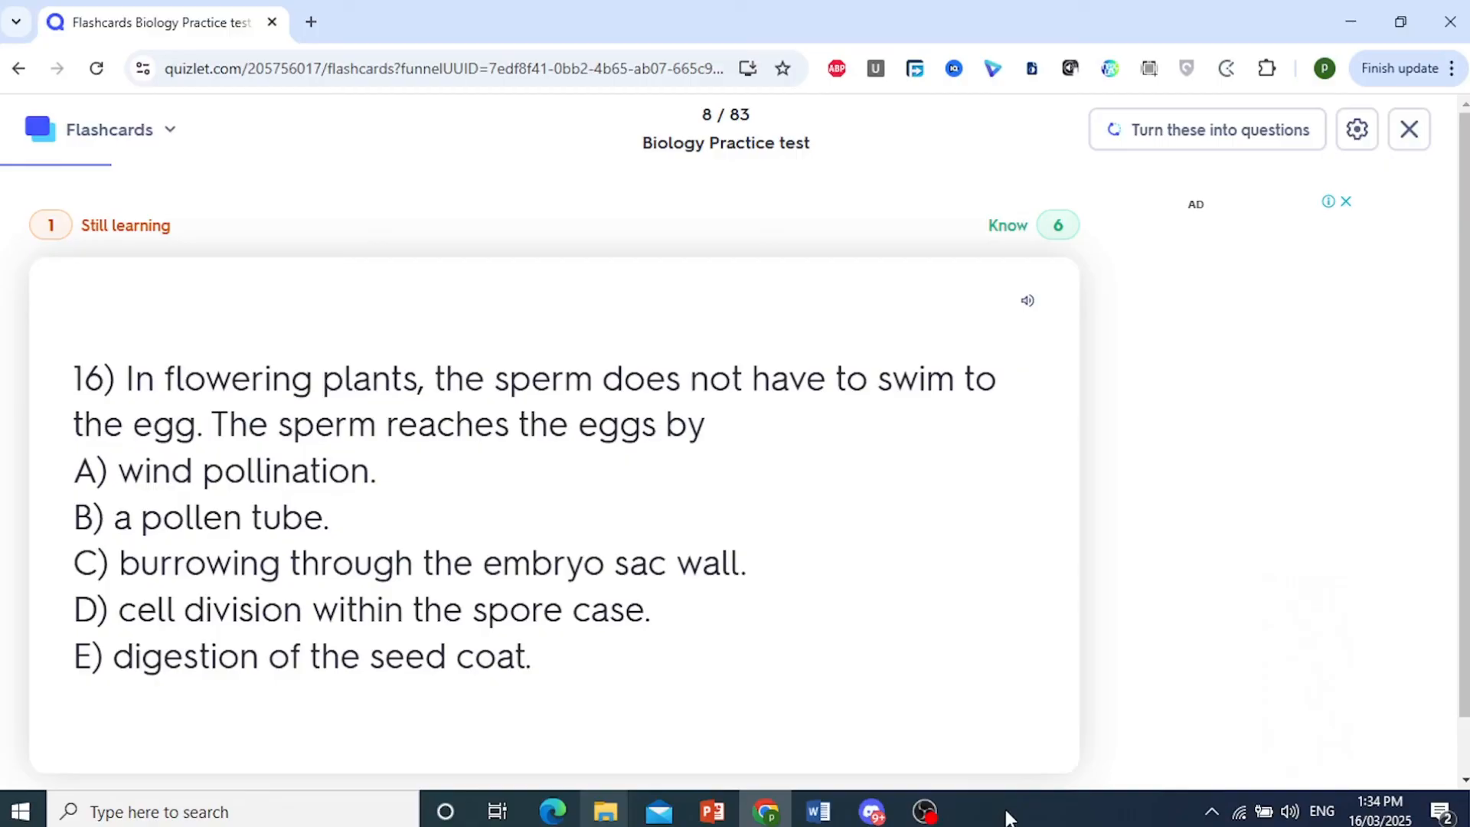